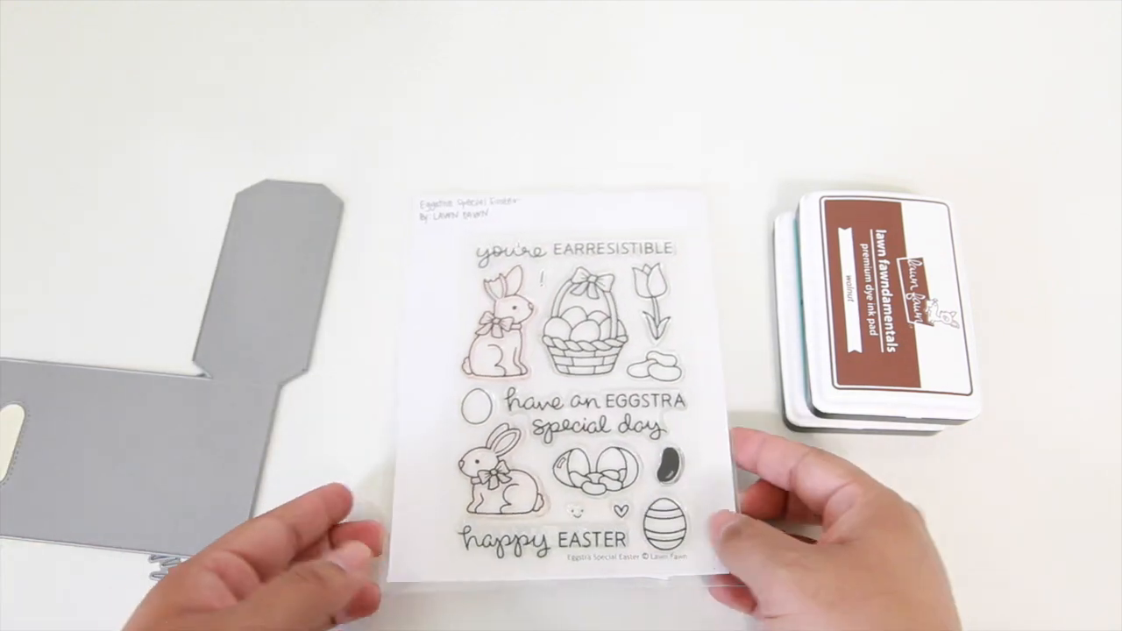
{"action": "mouse_move", "coordinate": [561, 351]}
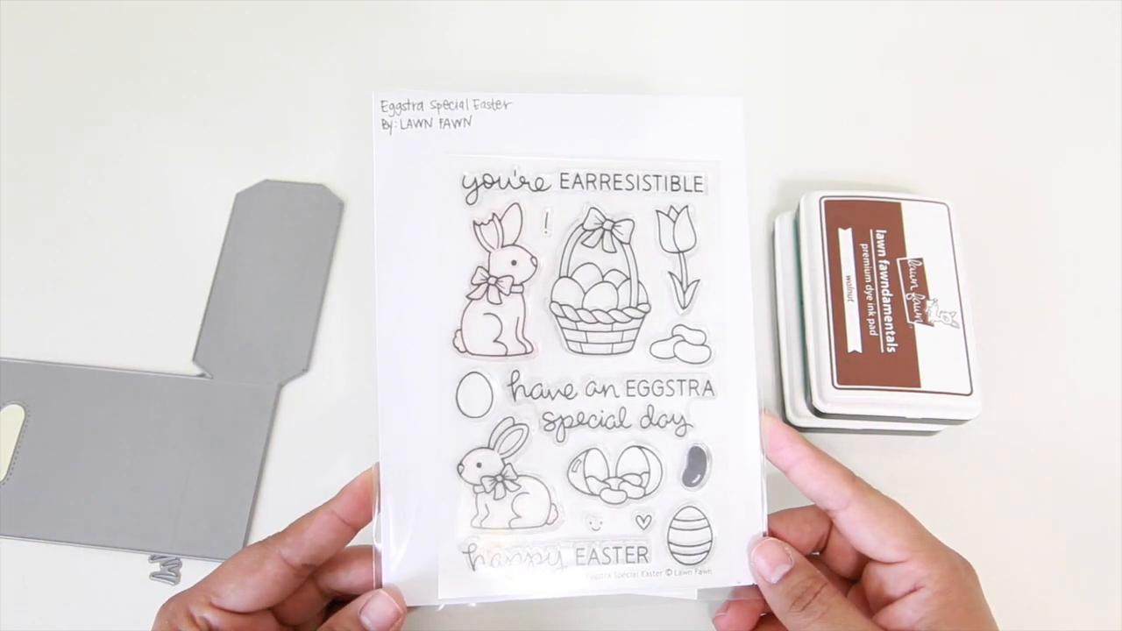